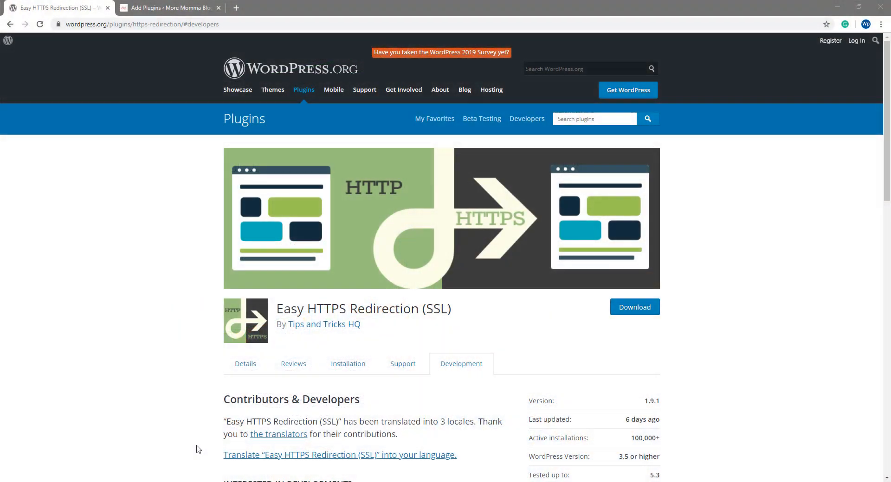
- Download the Easy HTTPS Redirection (SSL) zip from WordPress.org and return to Add Plugins
double_click(289, 308)
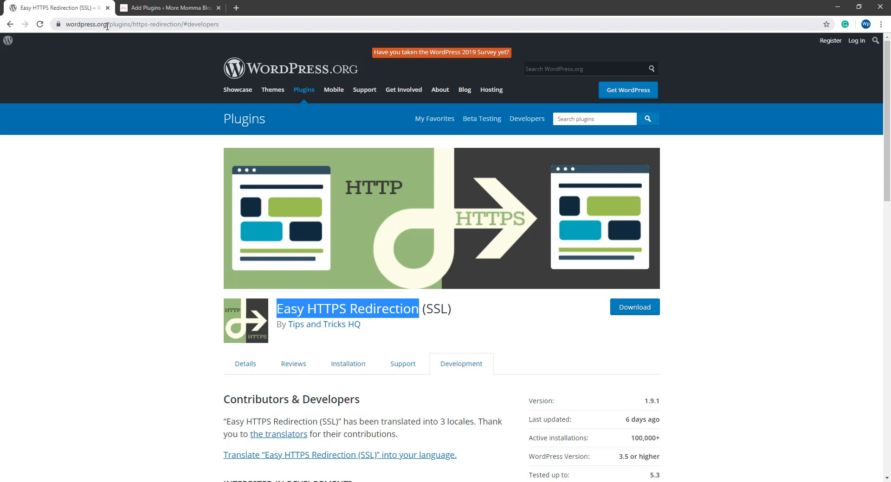
mouse_move(634, 307)
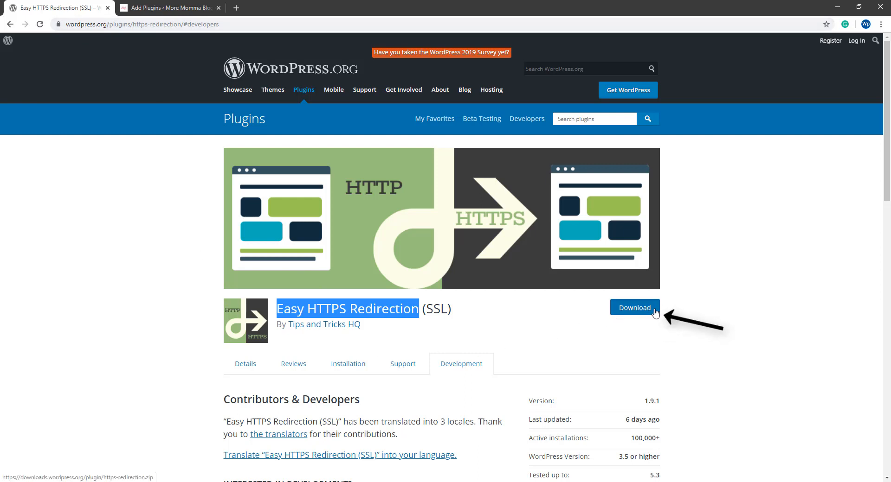
click(635, 308)
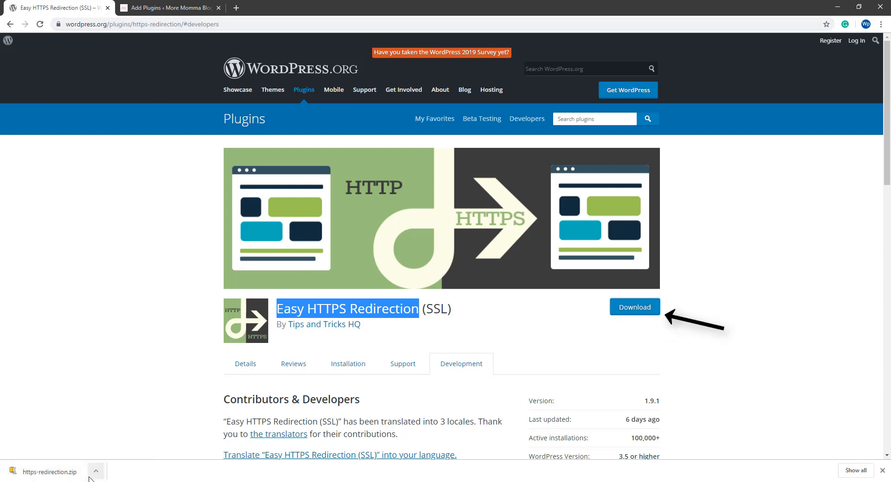
click(167, 8)
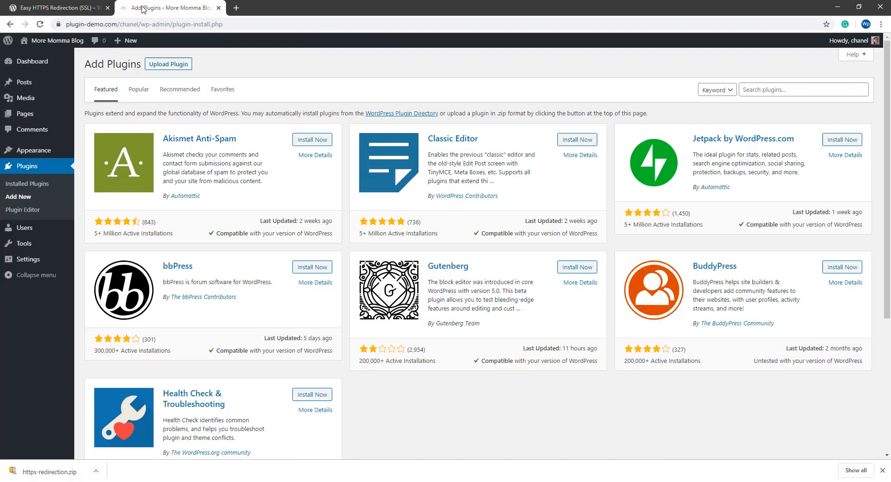
mouse_move(168, 64)
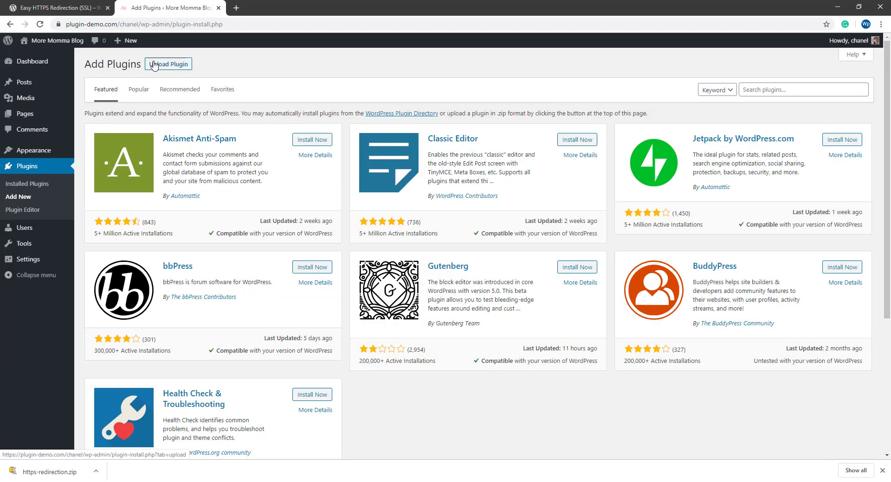
- Select https-redirection.zip from Downloads as the plugin file to upload
click(168, 64)
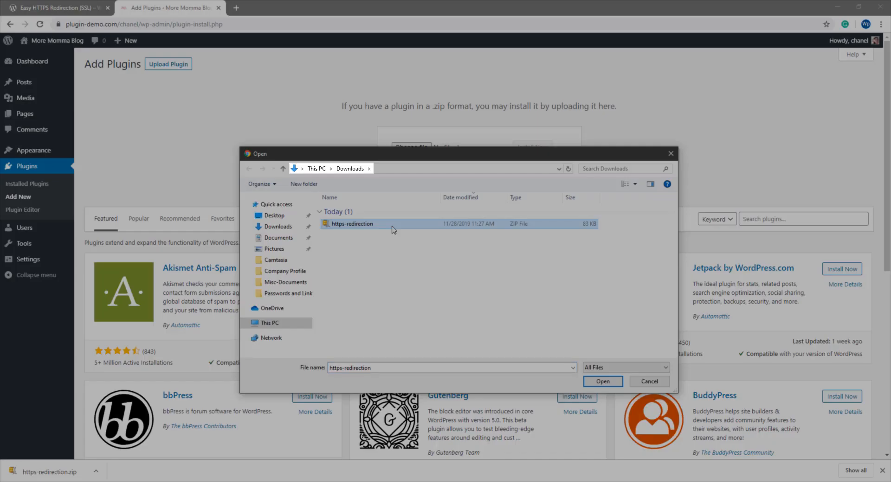
click(602, 381)
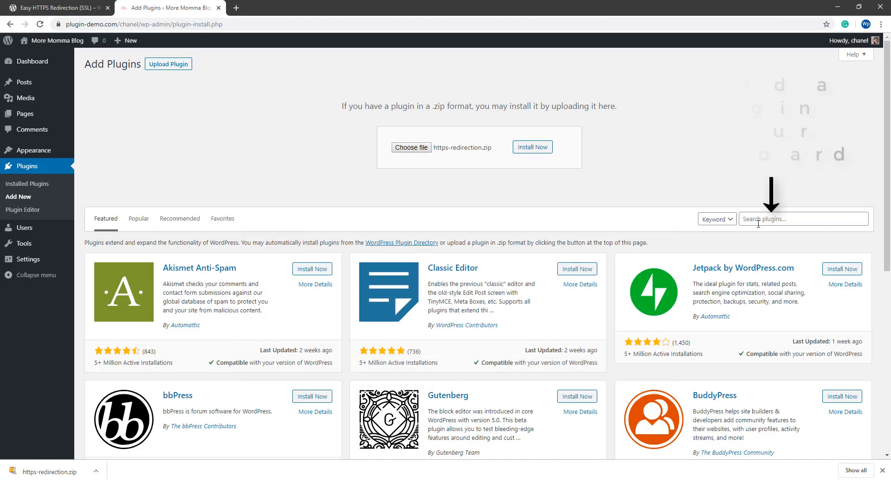
- Search plugins for 'https' and install Easy HTTPS Redirection (SSL)
text(https)
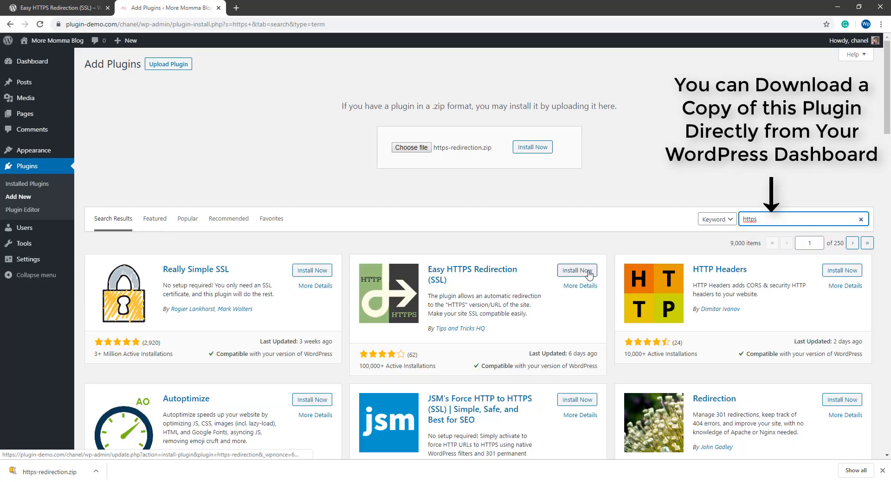
click(575, 270)
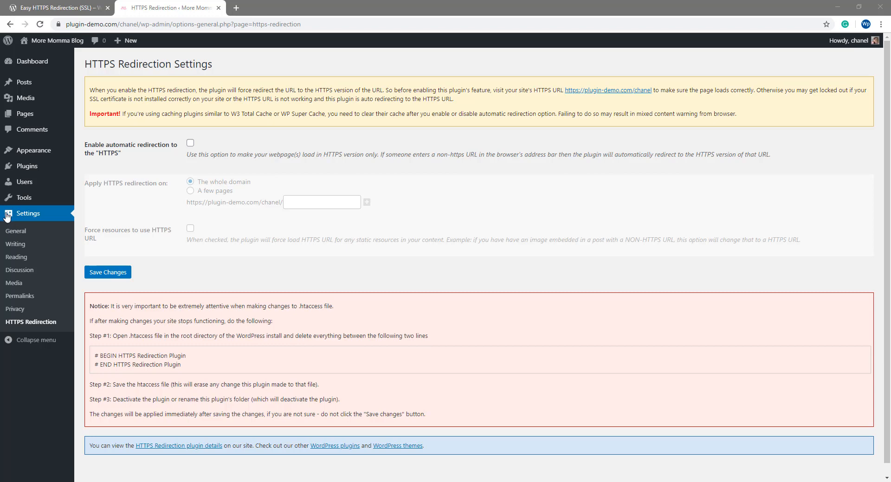
mouse_move(16, 230)
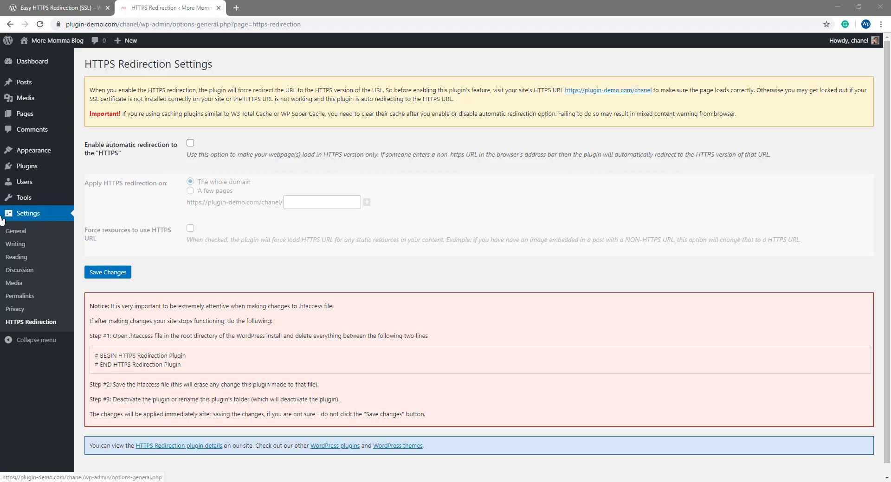
mouse_move(43, 225)
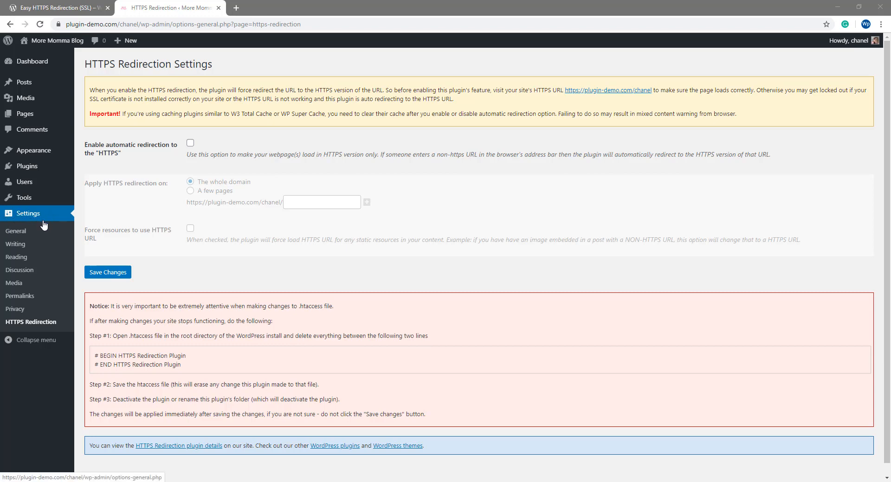
mouse_move(13, 283)
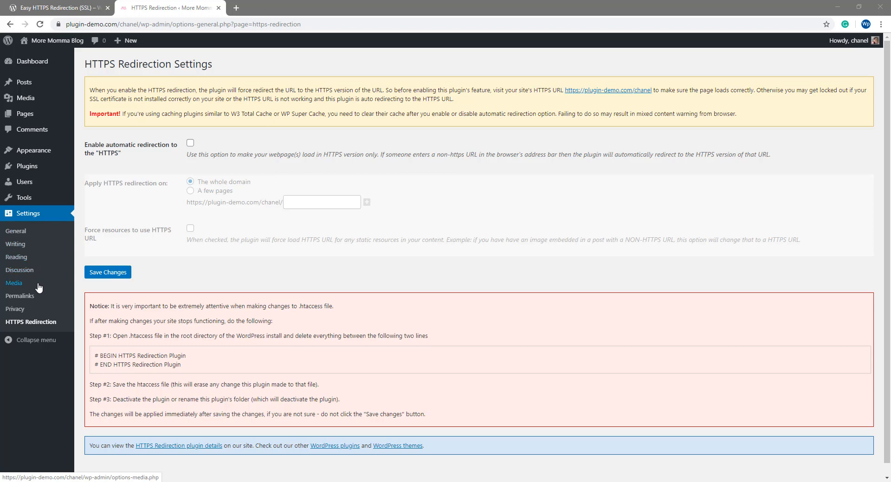
mouse_move(30, 323)
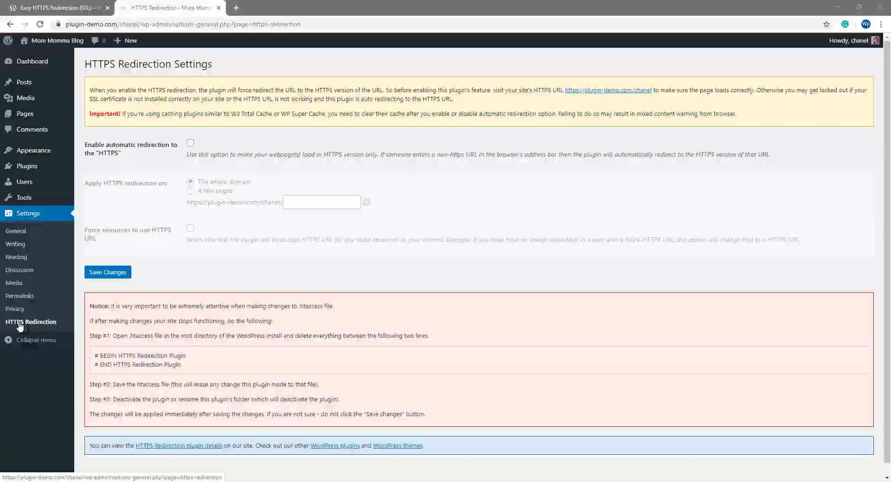
click(31, 322)
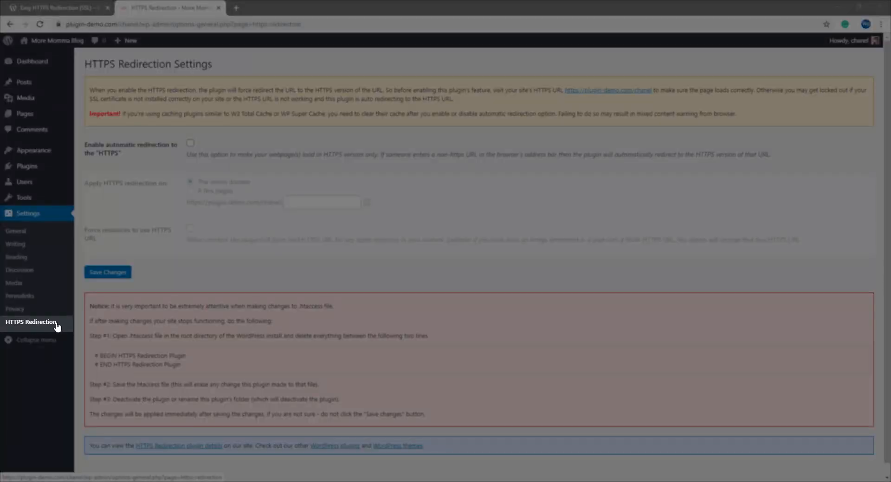
click(31, 322)
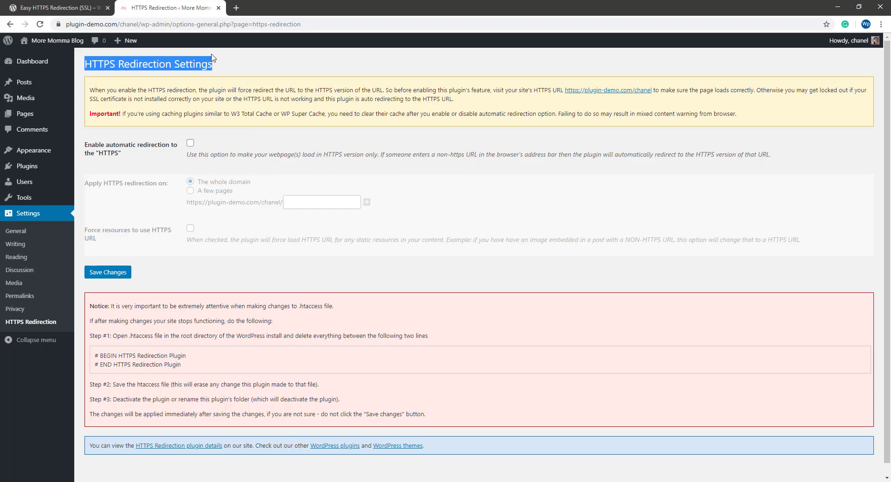
mouse_move(200, 78)
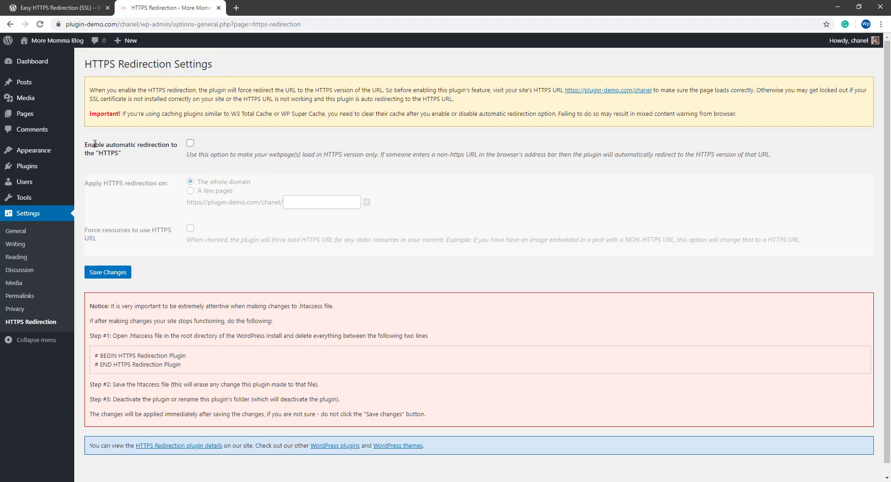
- Enable automatic redirection to HTTPS and set it to 'The whole domain'
double_click(112, 144)
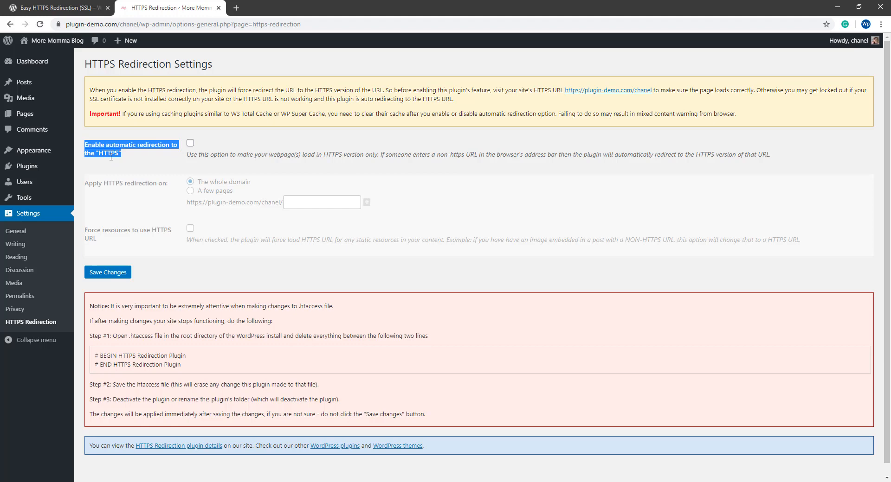
mouse_move(171, 153)
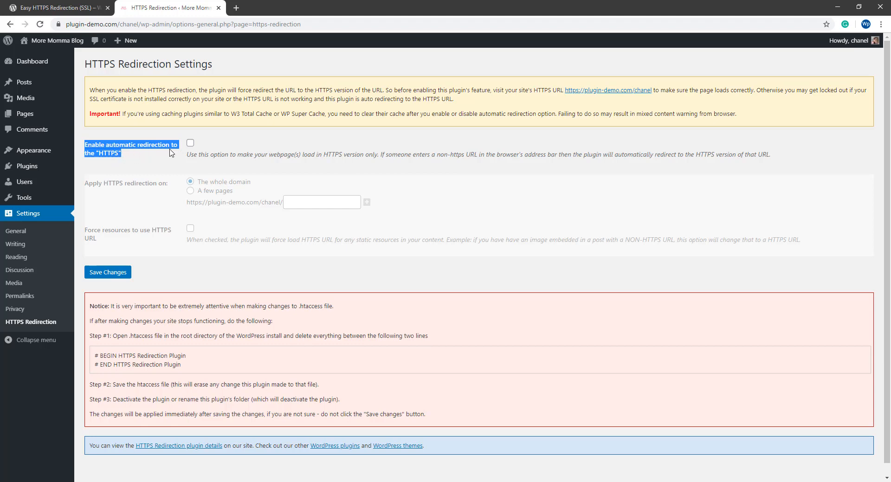
click(190, 142)
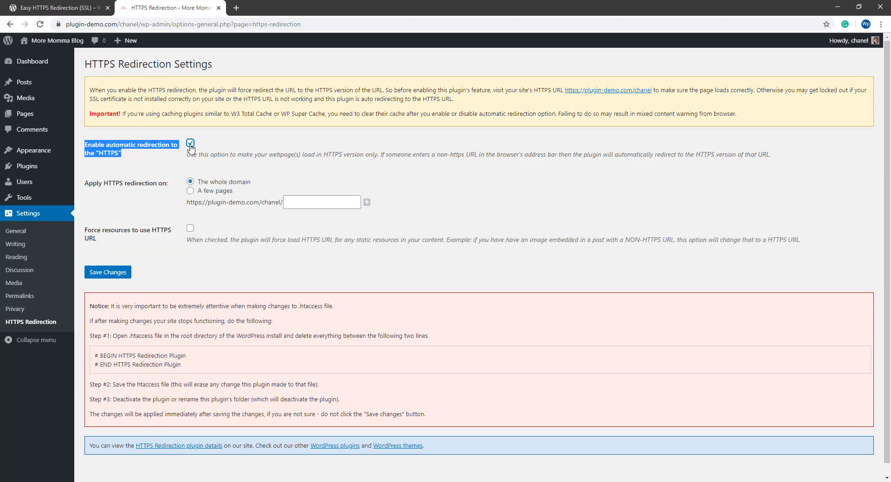
click(190, 143)
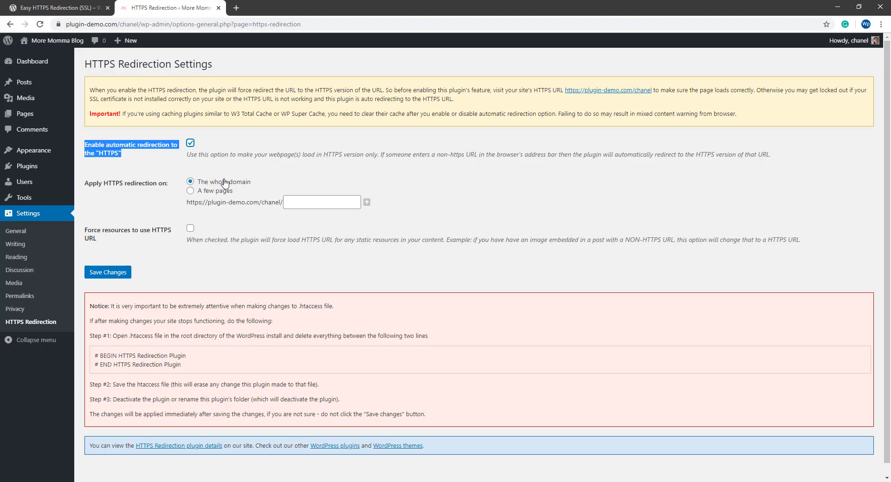
mouse_move(254, 183)
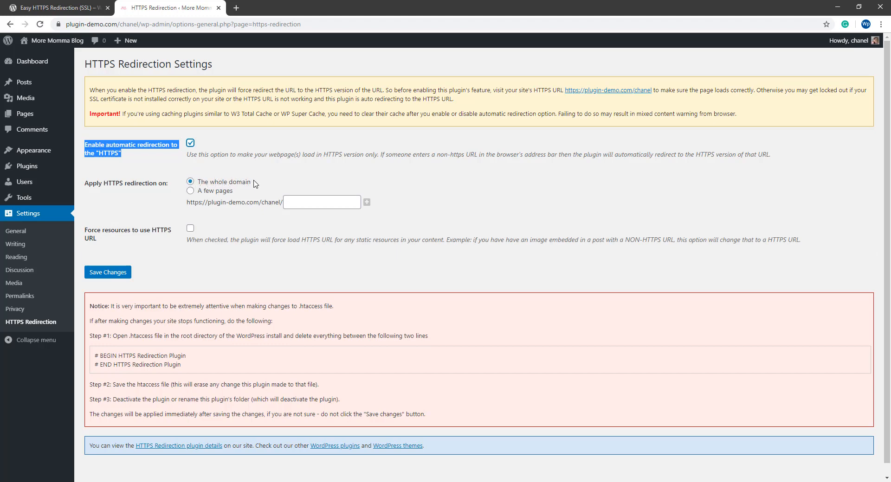
mouse_move(192, 195)
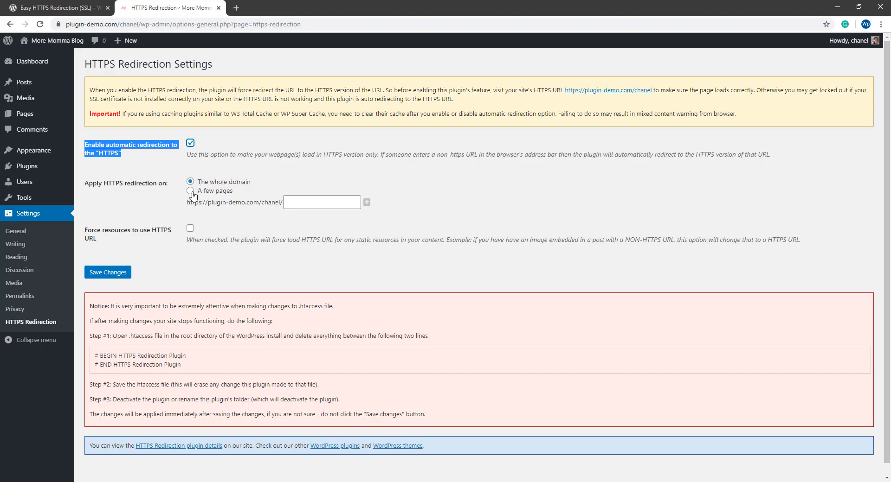
click(190, 191)
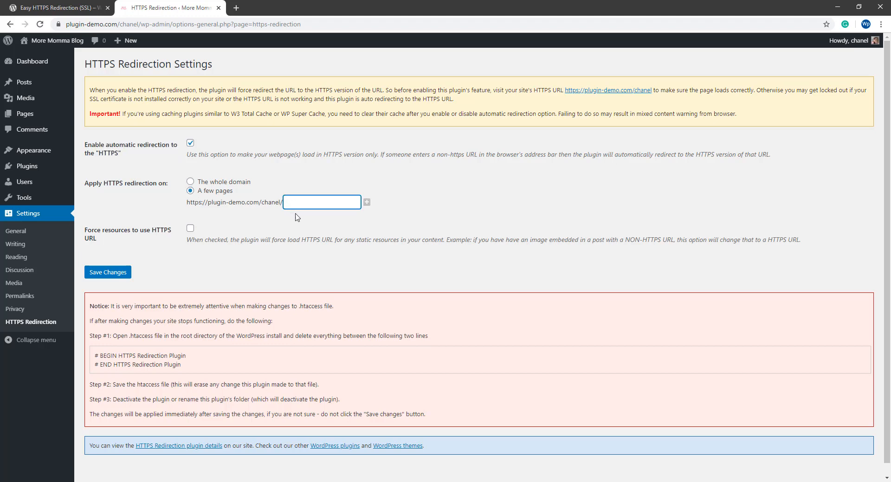
mouse_move(317, 206)
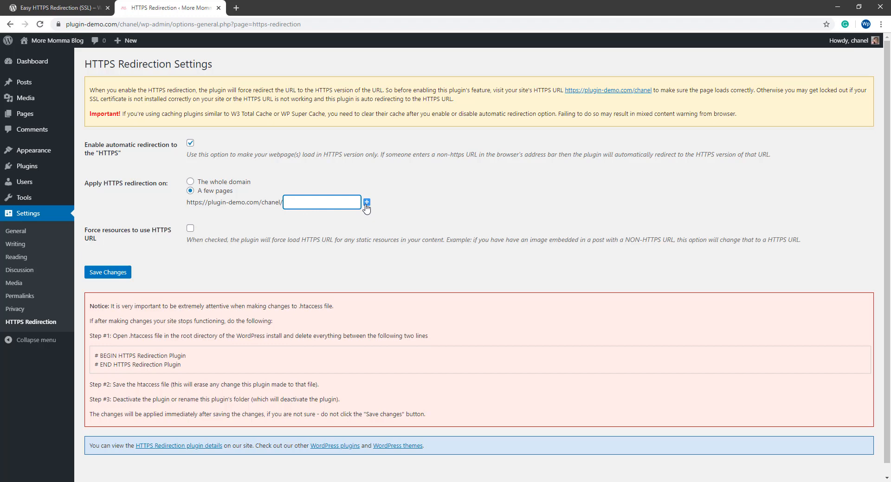
mouse_move(210, 194)
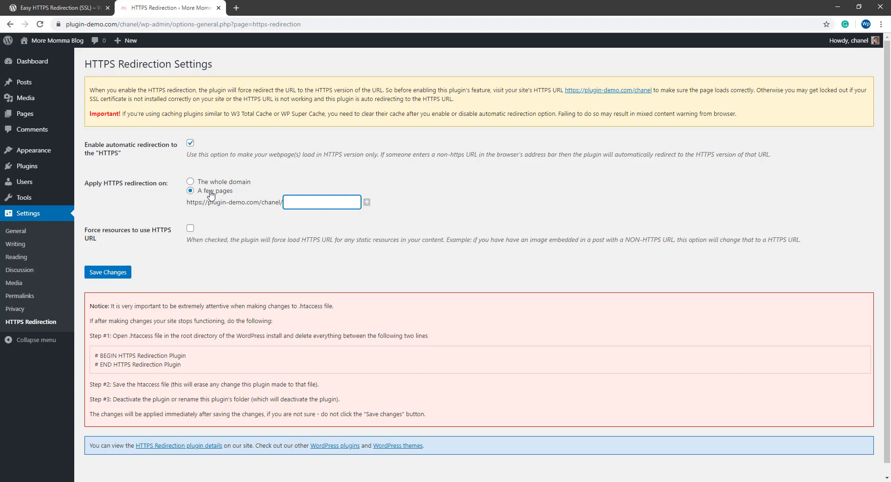
click(190, 181)
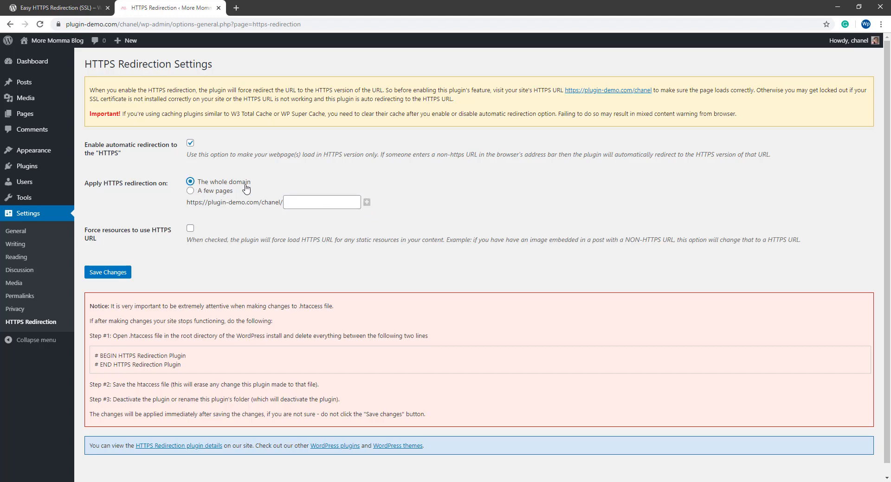
mouse_move(88, 232)
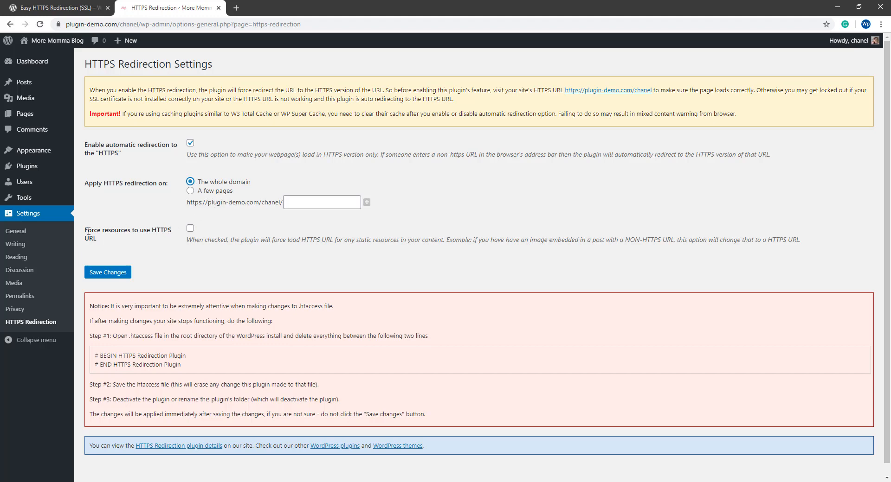
- Check 'Force resources to use HTTPS URL' in the plugin settings
double_click(126, 230)
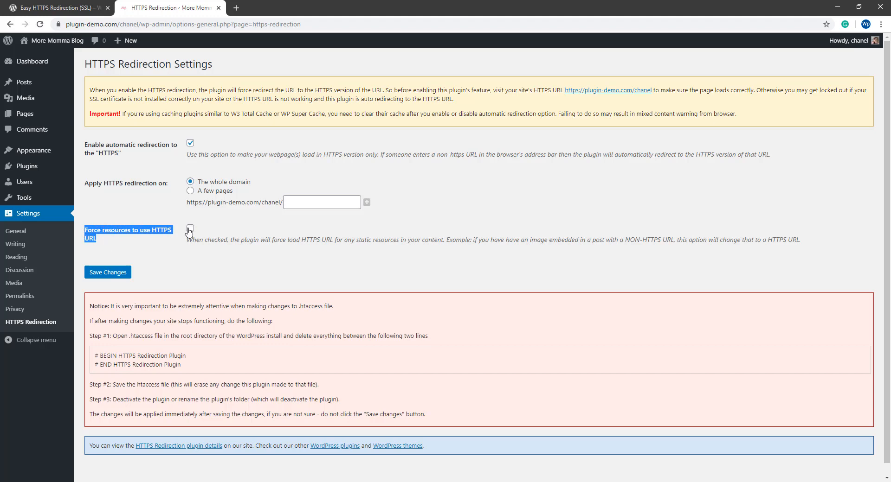
click(190, 230)
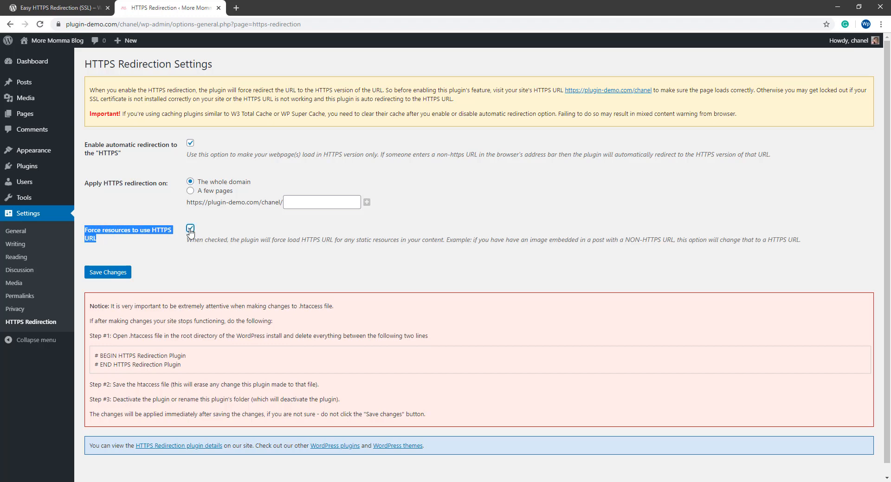
click(190, 229)
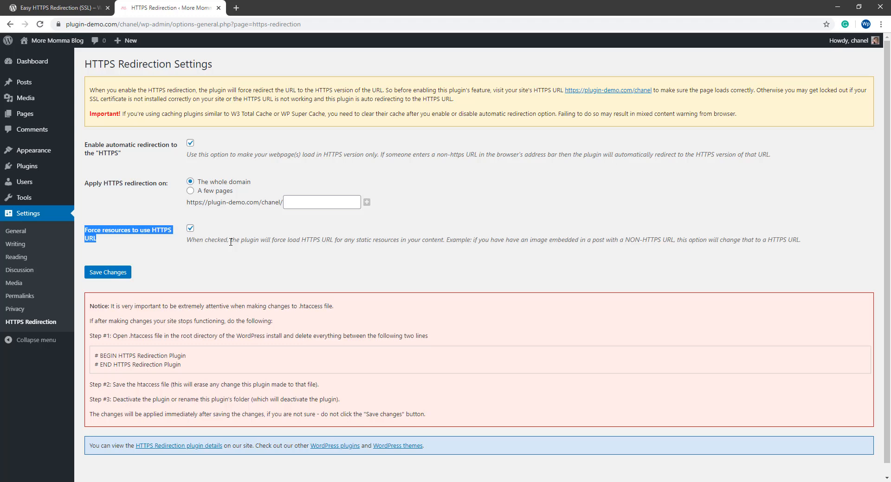
mouse_move(295, 282)
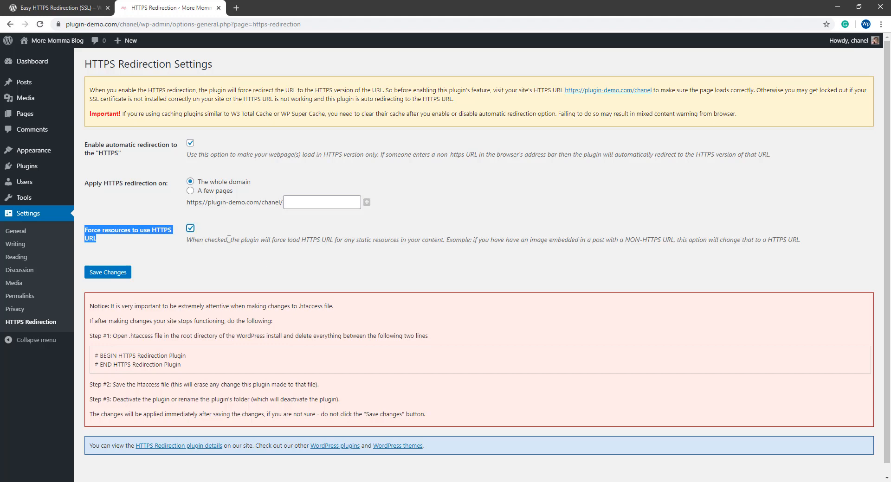
mouse_move(225, 245)
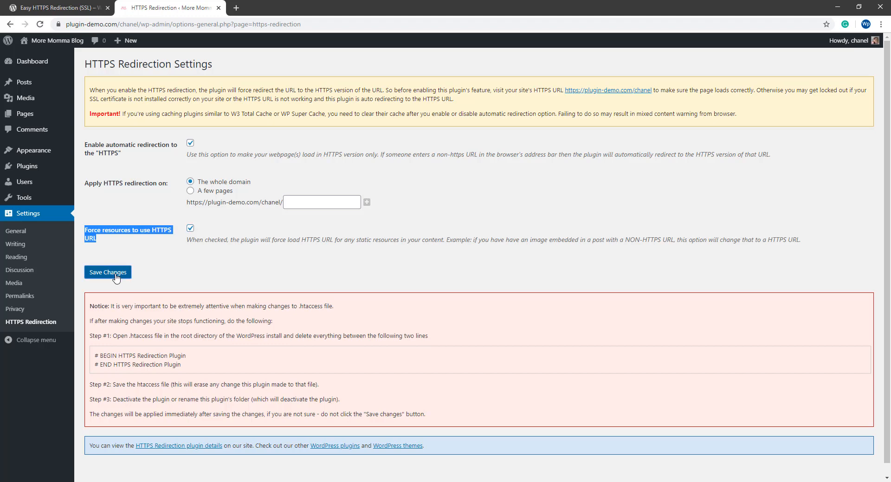
- Save the HTTPS Redirection settings and get the saved confirmation
click(107, 273)
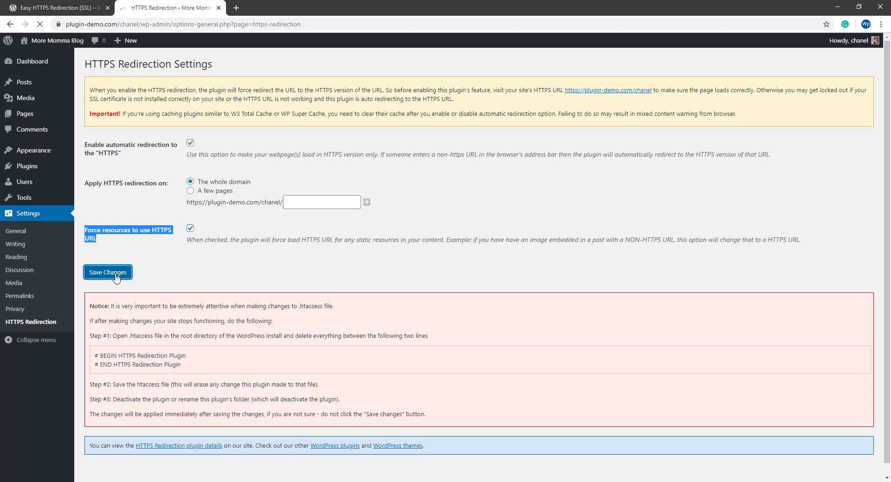
click(107, 272)
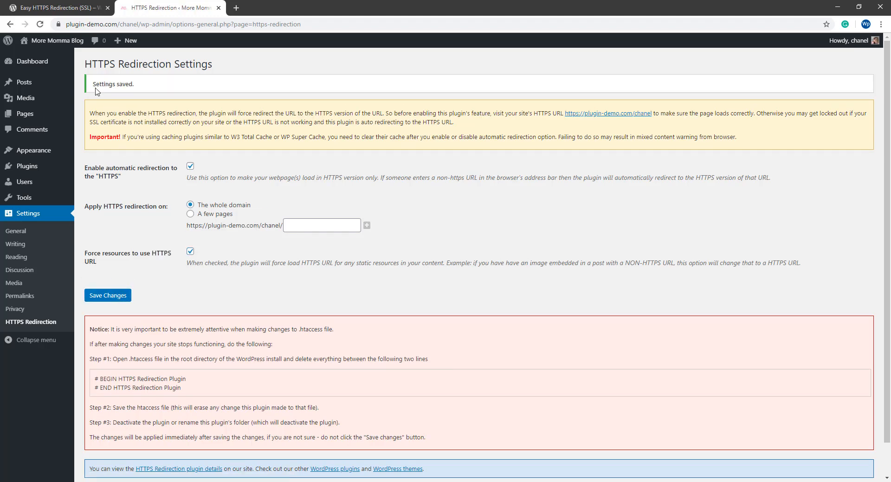
mouse_move(138, 92)
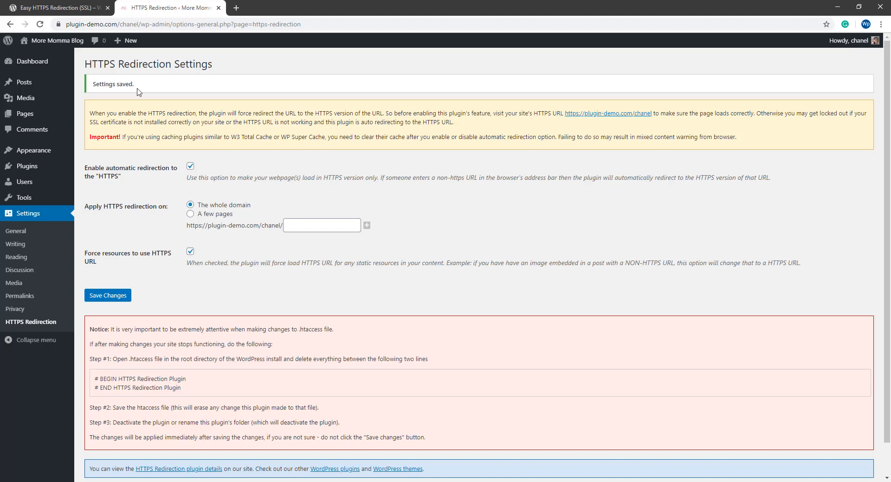
mouse_move(95, 91)
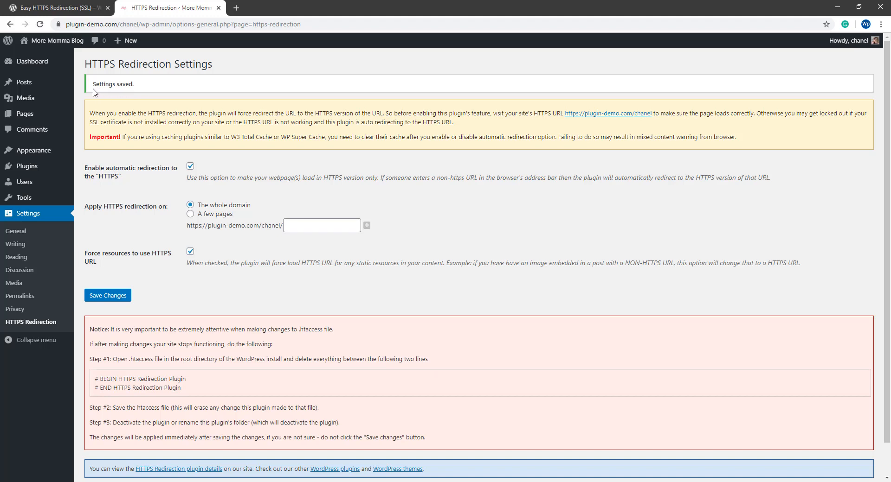